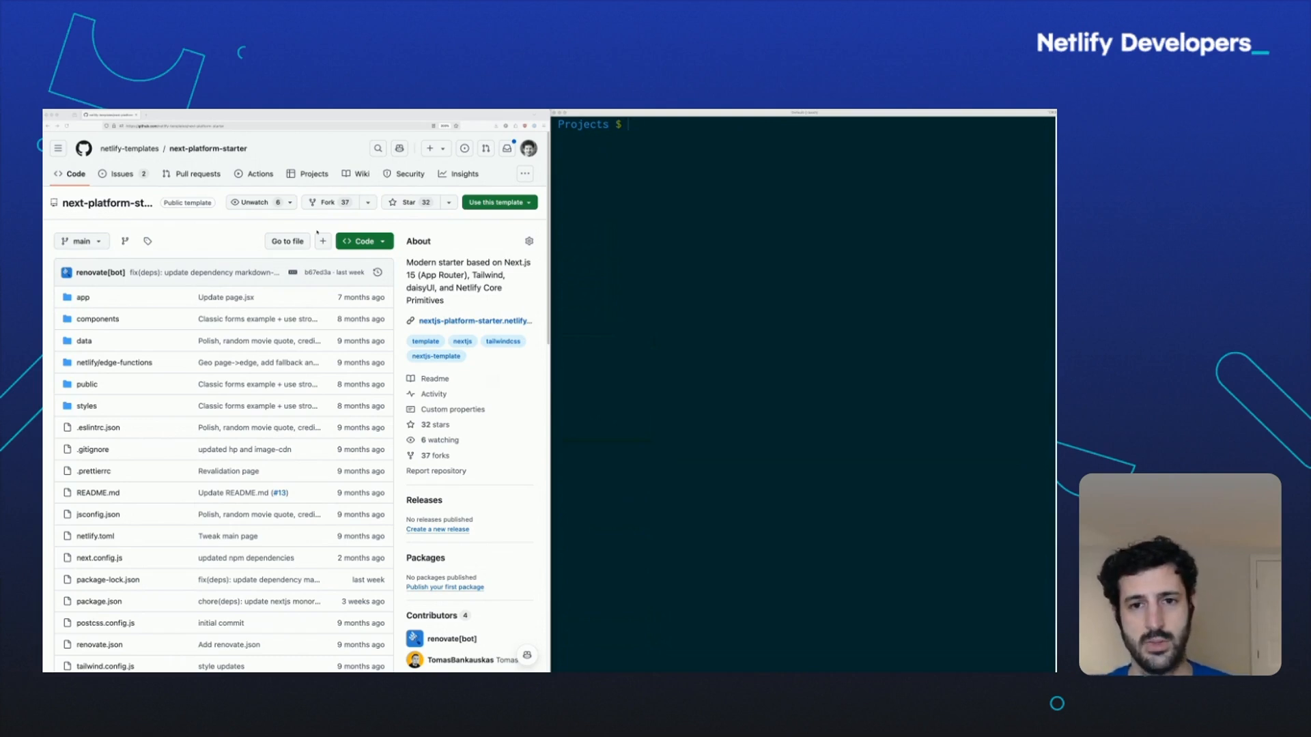
Copy the SSH clone address of the next-platform-starter repository from GitHub
click(362, 241)
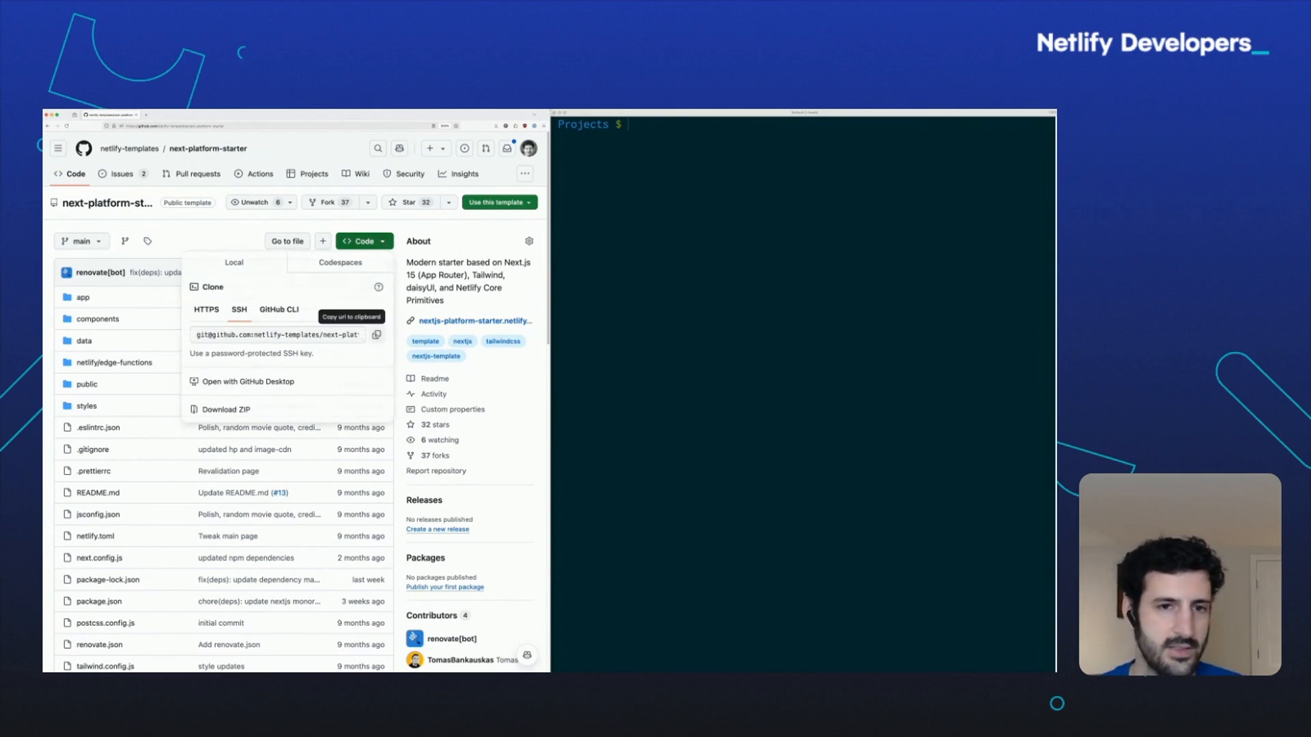
click(375, 335)
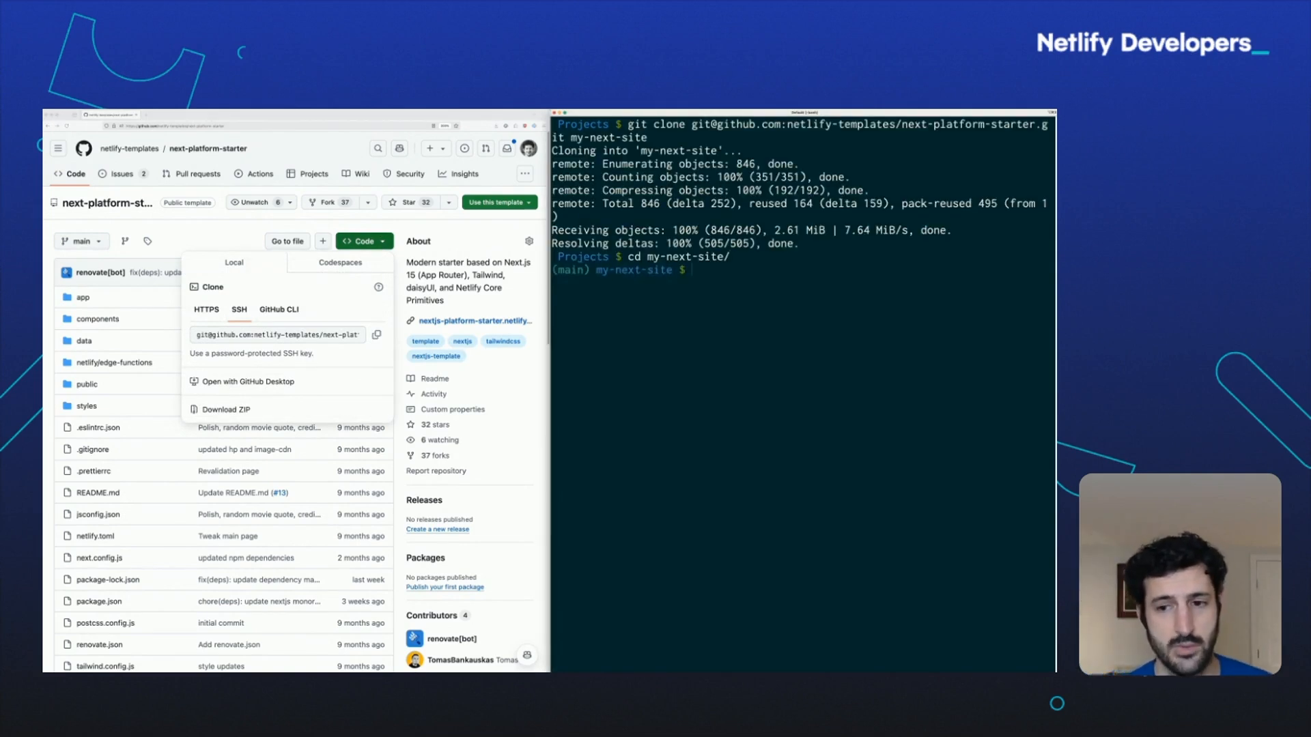
Run netlify sites:create and name the site my-unique-next-site after my-next-site is taken
text(n)
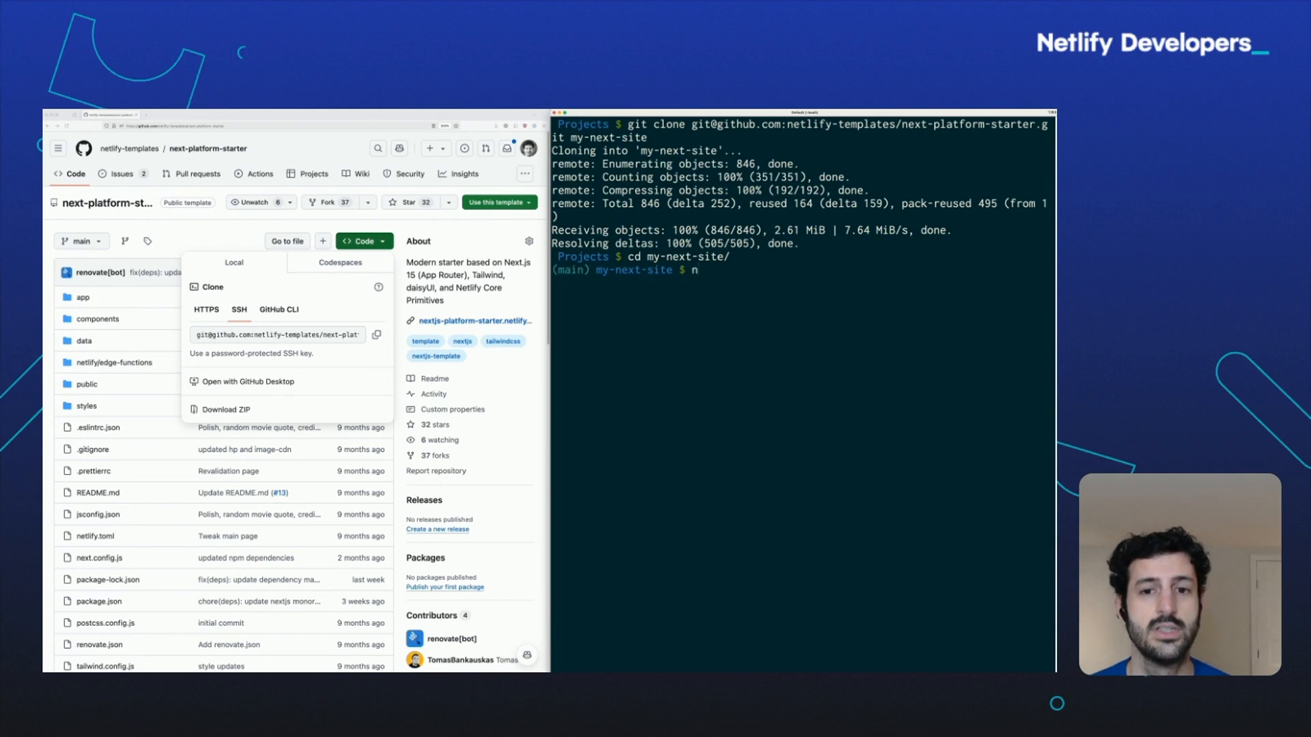
text(etlify sites:)
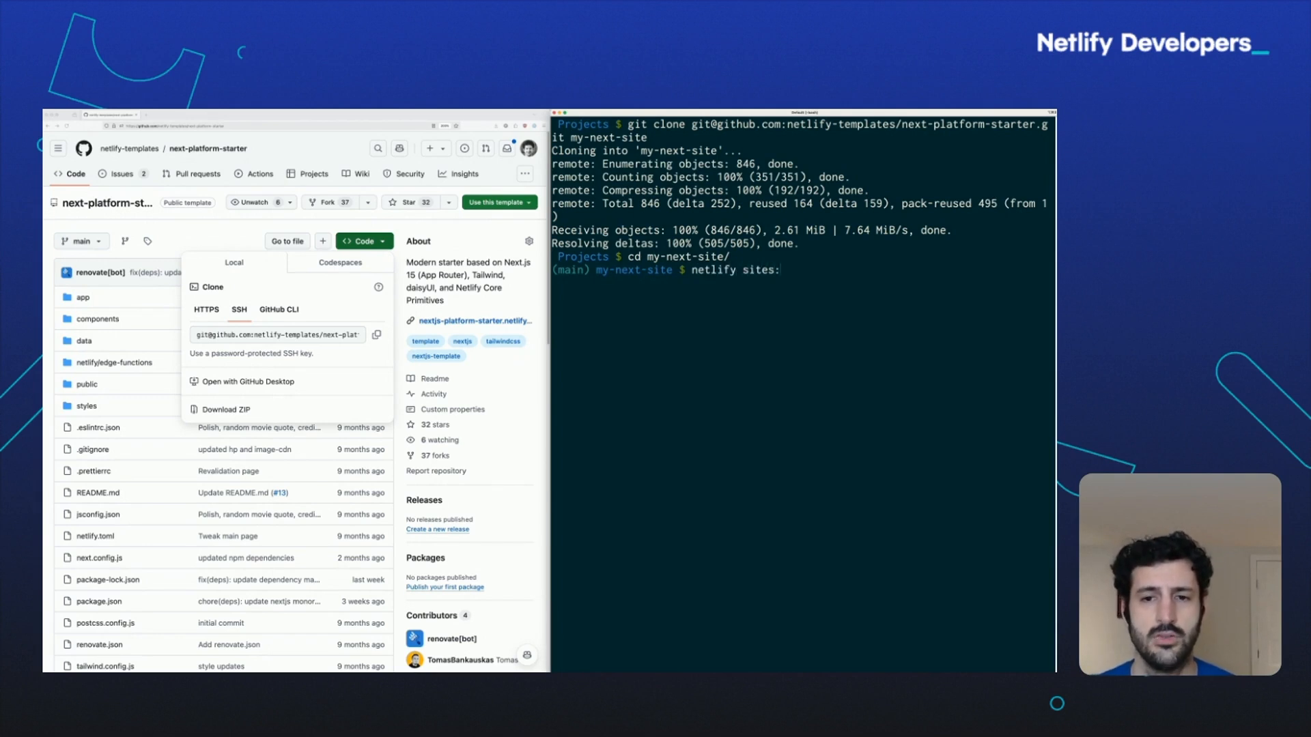
text(create)
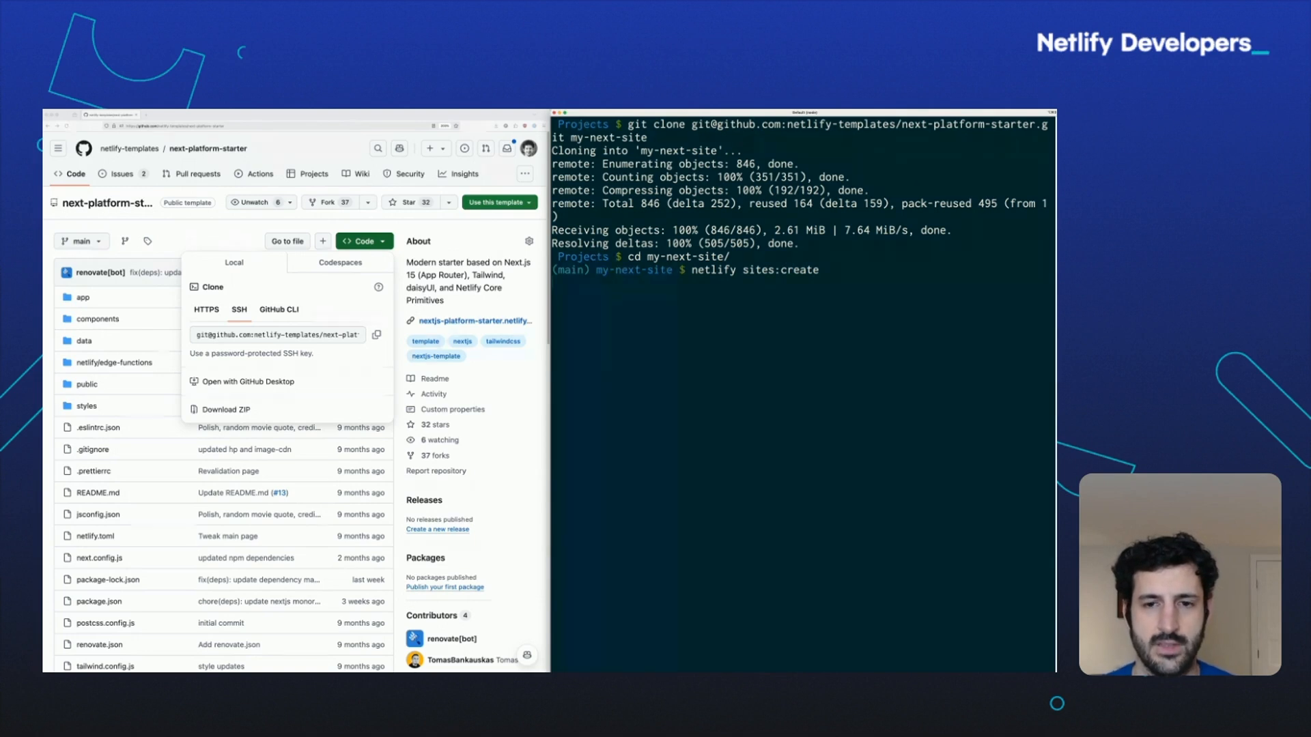
key(enter)
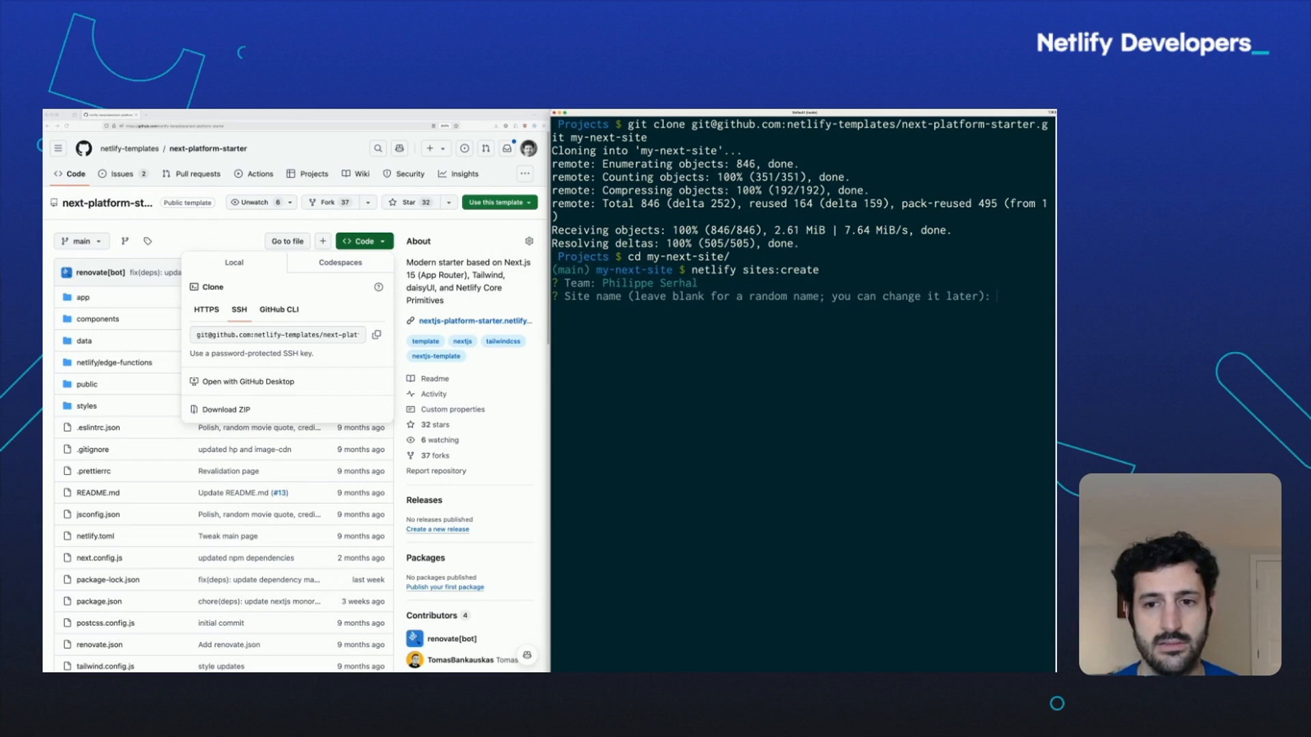
text(my-next-site)
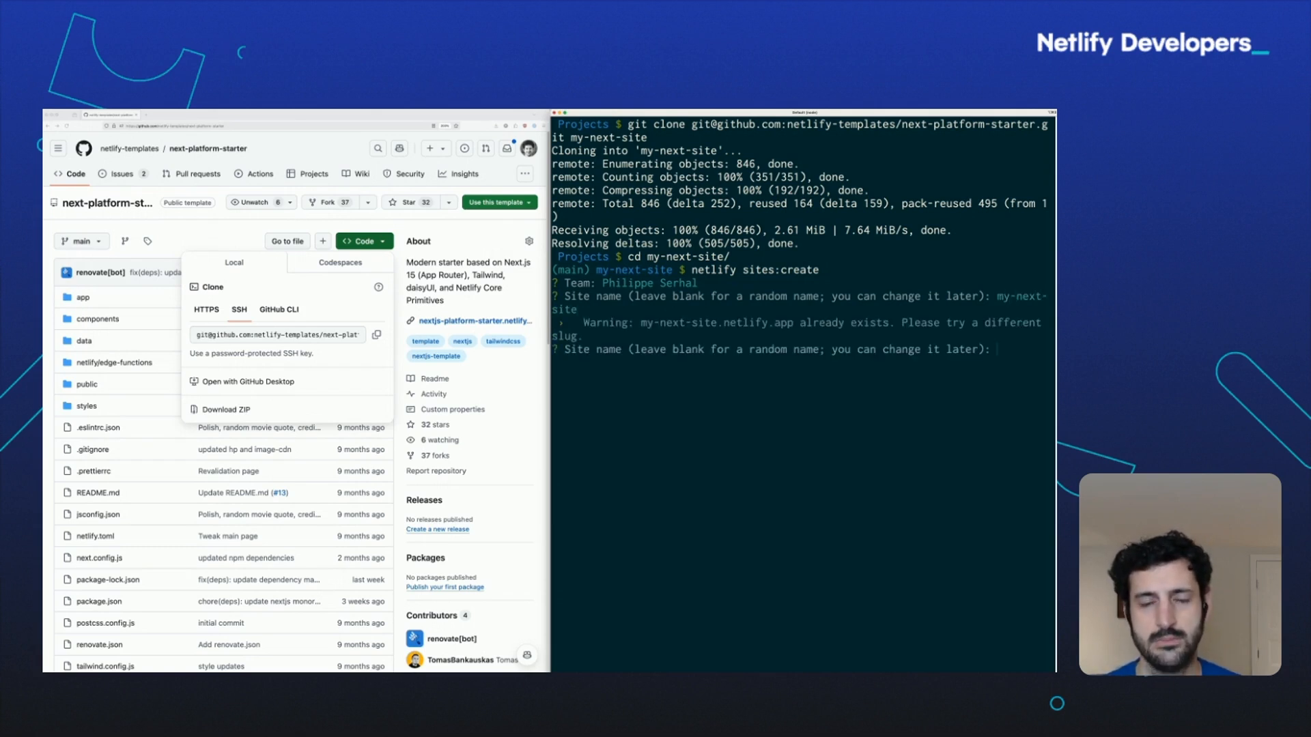
text(my-unique-next-site)
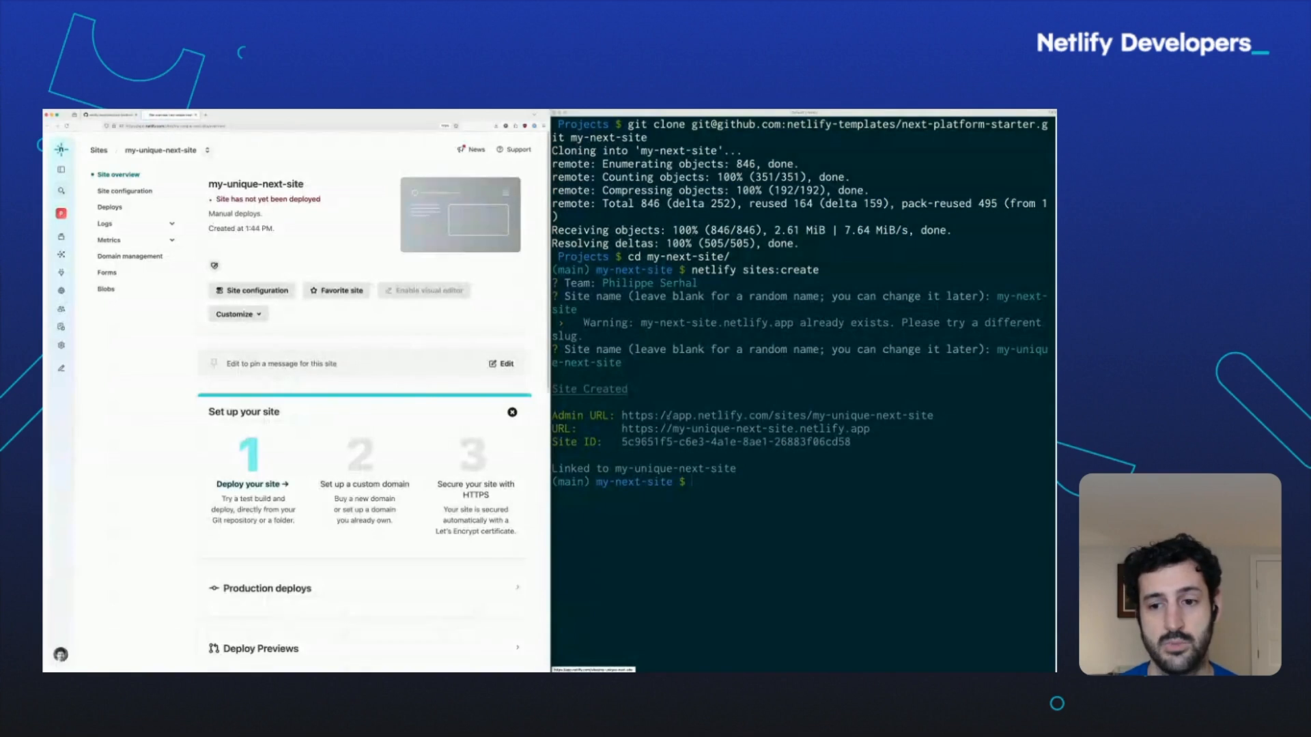
View the site's empty Deploys page, then start netlify deploy from the project folder
click(110, 206)
text(npm i)
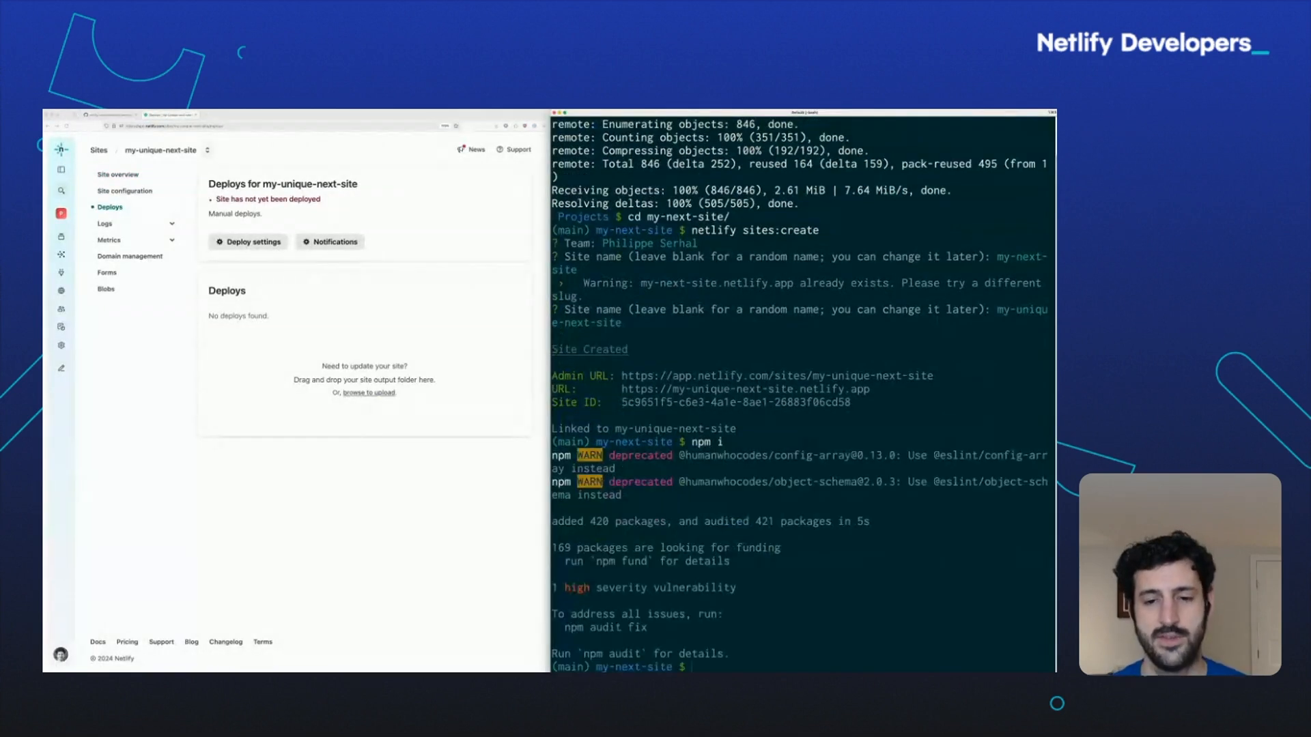
text(netlify deploy --build)
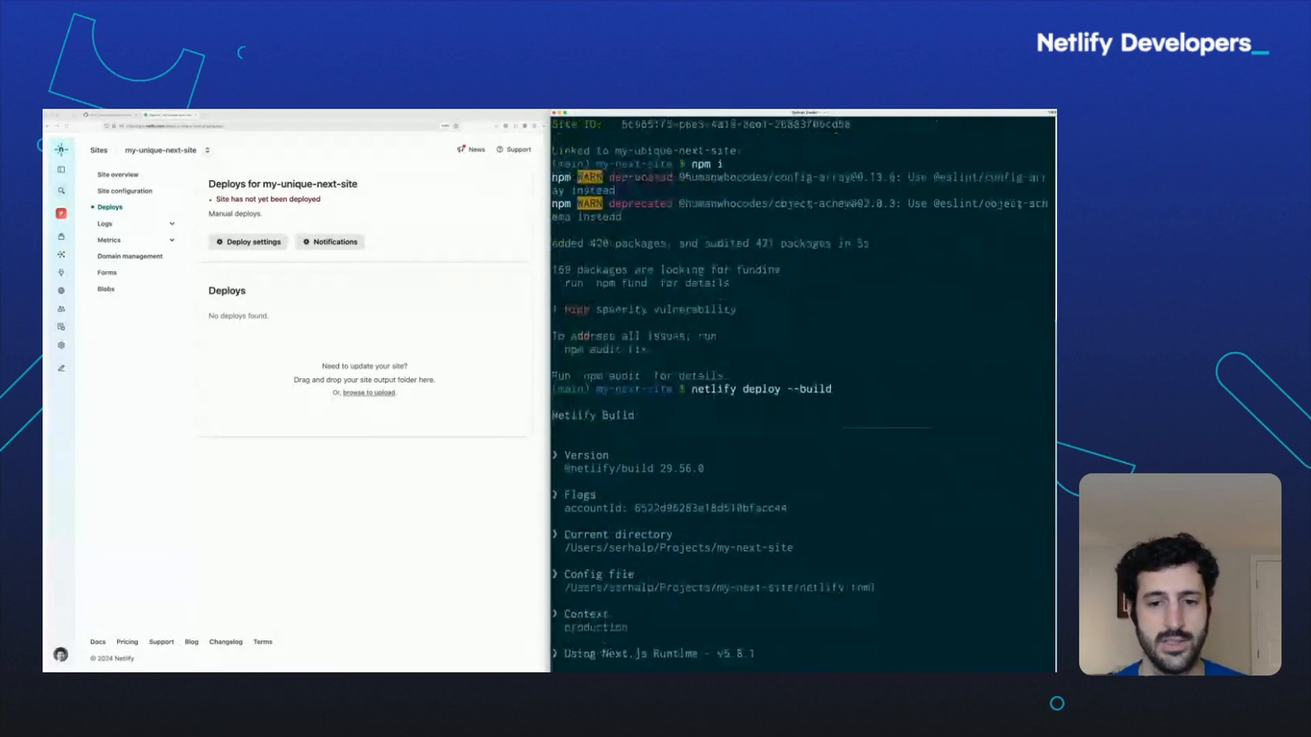
Scroll the deploy output to the printed Build logs and Website draft URL
scroll(down, 3)
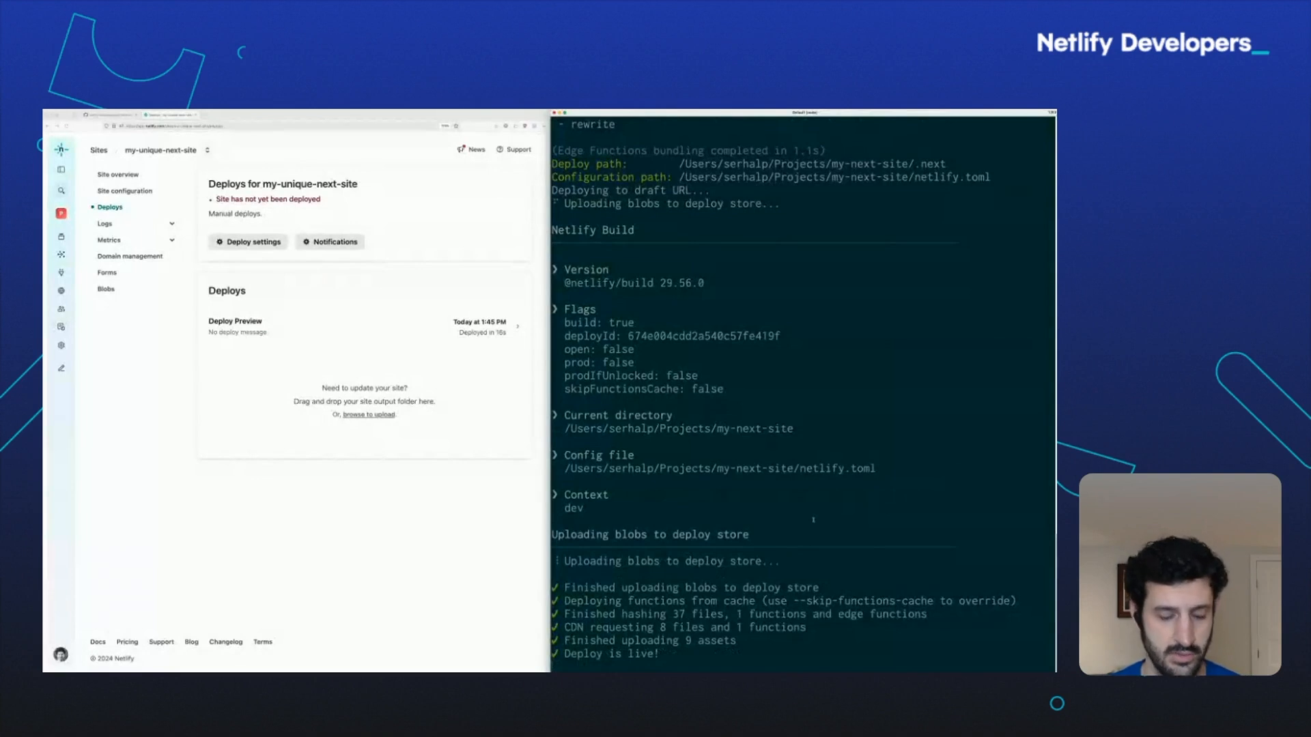
scroll(down, 3)
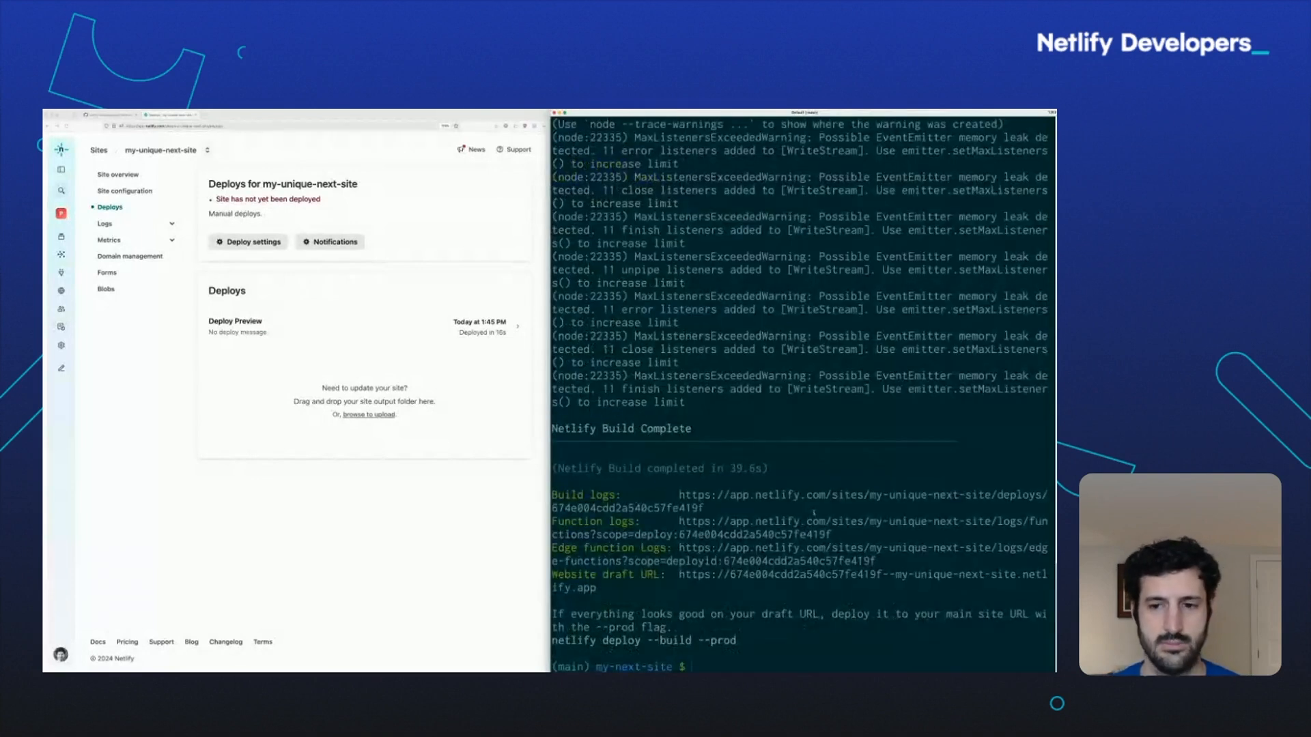